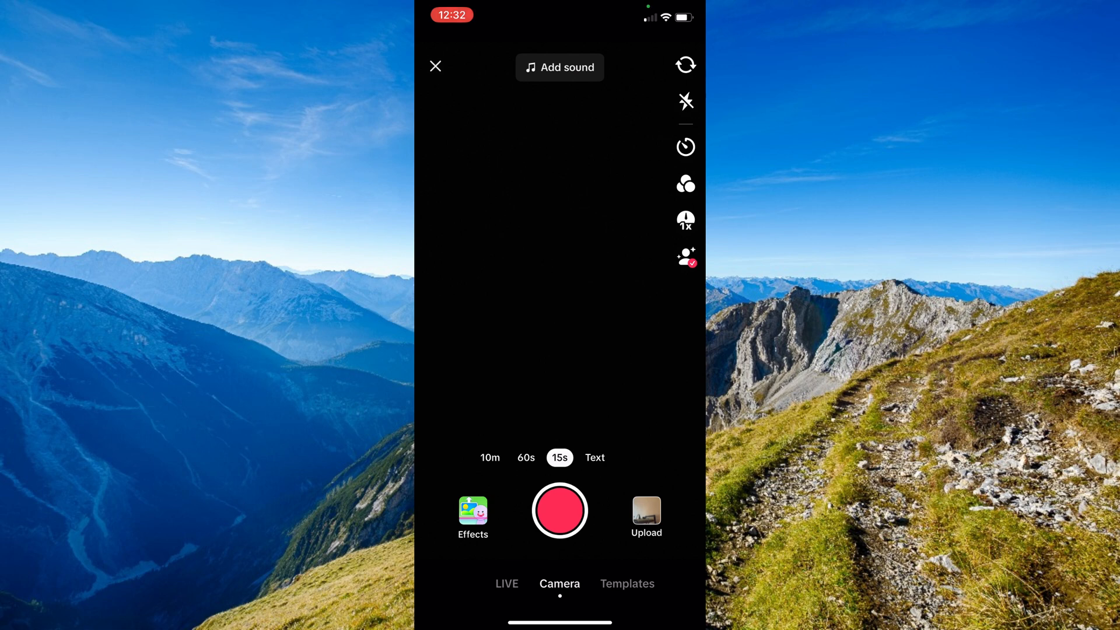
Try a first clip with an added sound, then remove the sound and discard that clip
{"action": "left_click", "coordinate": [645, 511]}
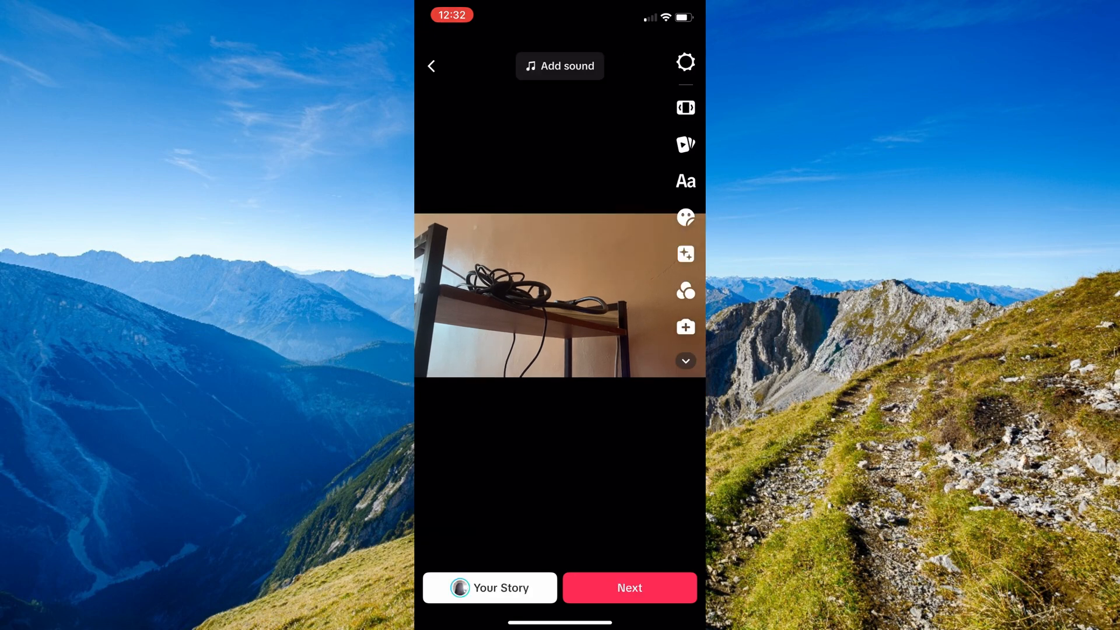
{"action": "left_click", "coordinate": [559, 65]}
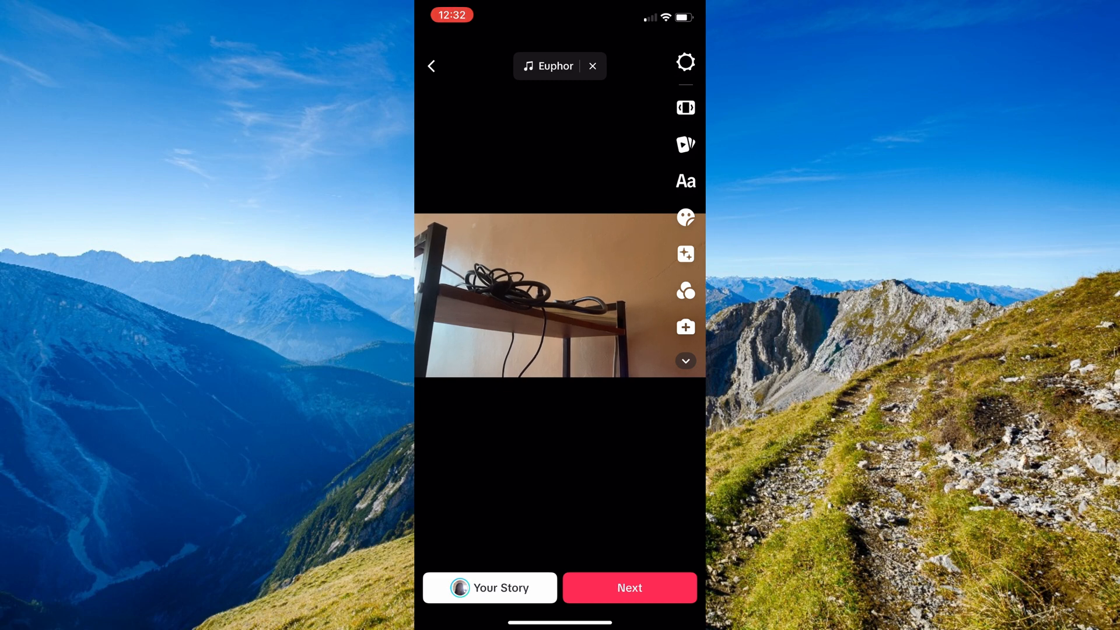
{"action": "left_click", "coordinate": [593, 66]}
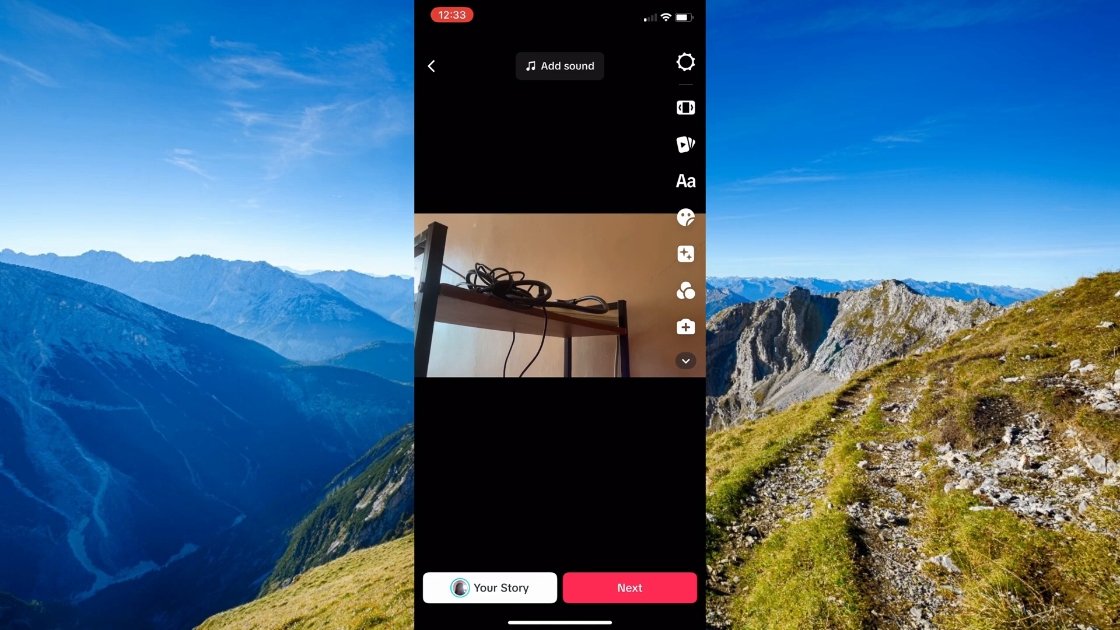
{"action": "left_click", "coordinate": [430, 66]}
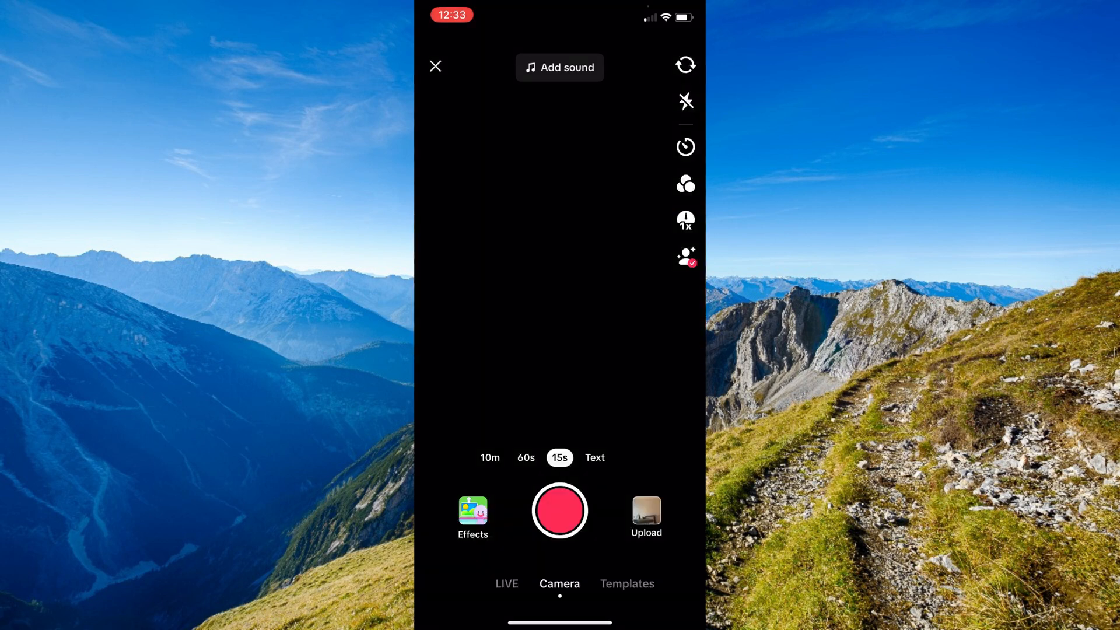
Start a new post from the uploaded shelf clip and remove its original sound
{"action": "left_click", "coordinate": [435, 65]}
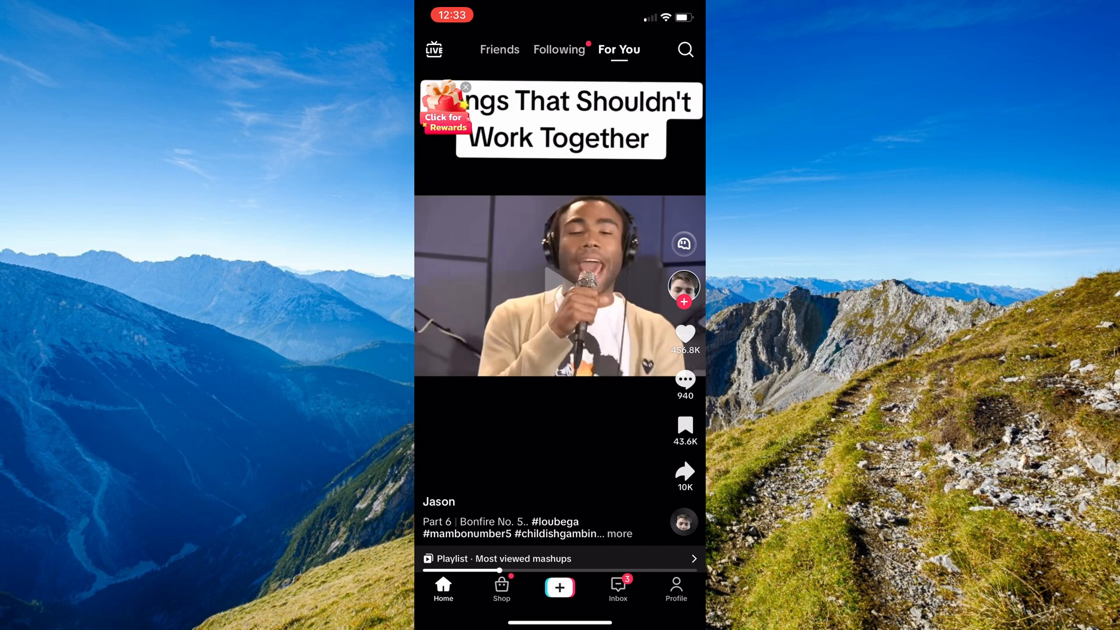
{"action": "left_click", "coordinate": [558, 587]}
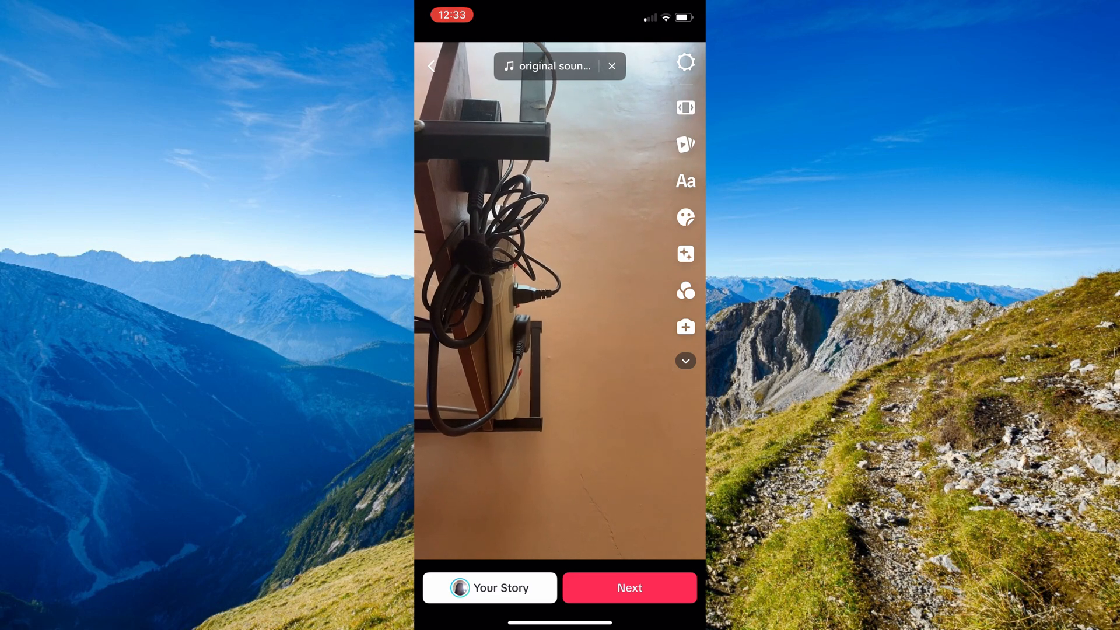
{"action": "left_click", "coordinate": [683, 361]}
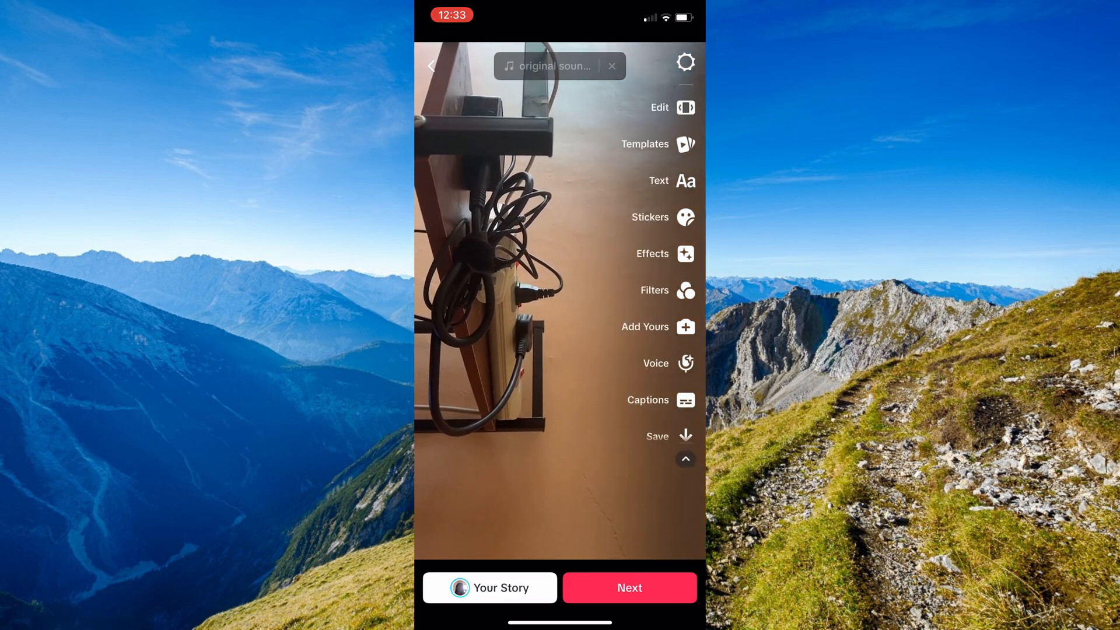
{"action": "left_click", "coordinate": [612, 65]}
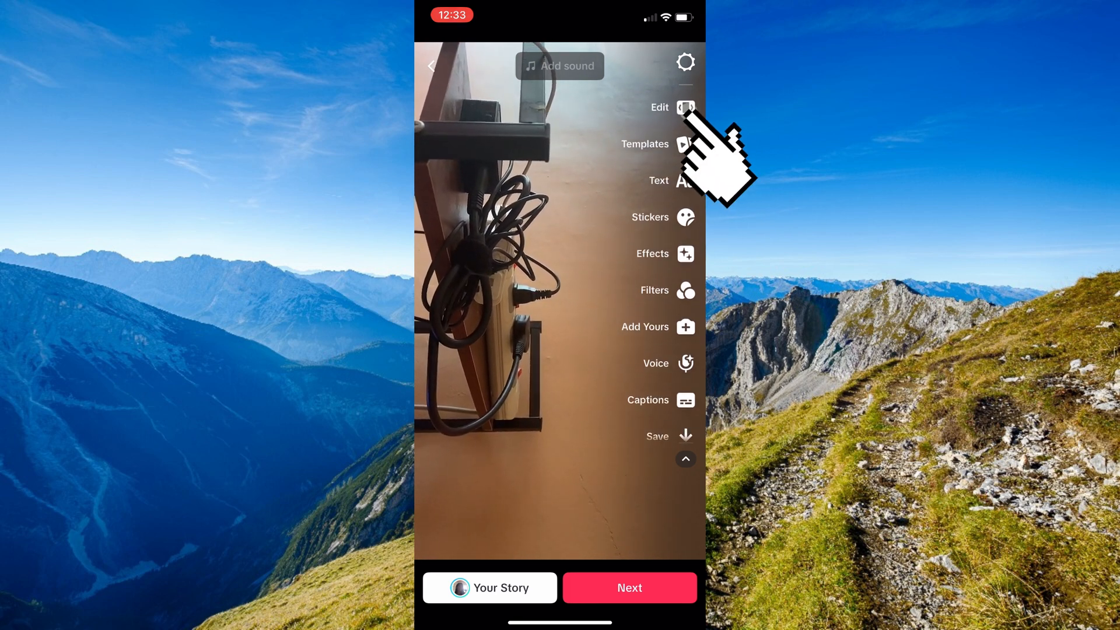
Rotate the shelf clip 90 degrees upright in the editor and continue to the Post screen
{"action": "left_click", "coordinate": [658, 108]}
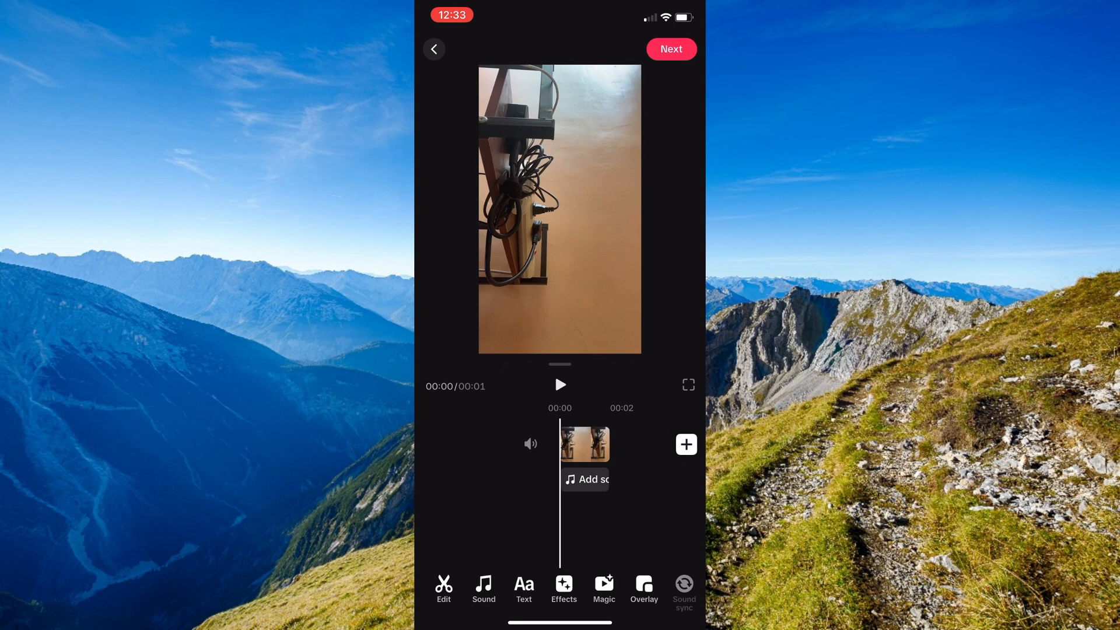
{"action": "left_click", "coordinate": [585, 443]}
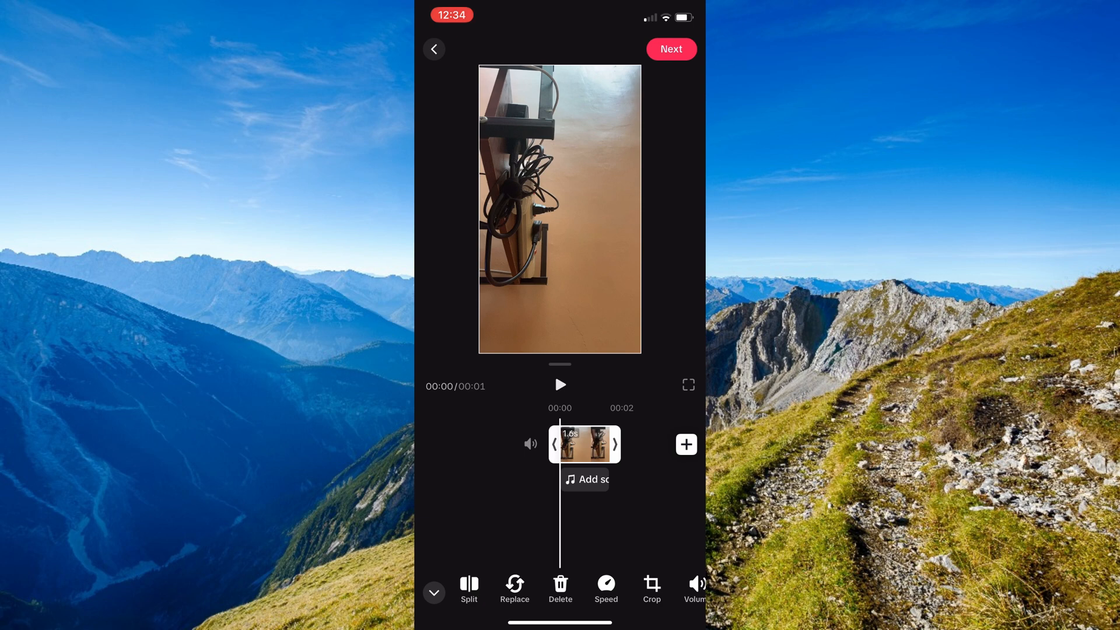
{"action": "left_click", "coordinate": [622, 571]}
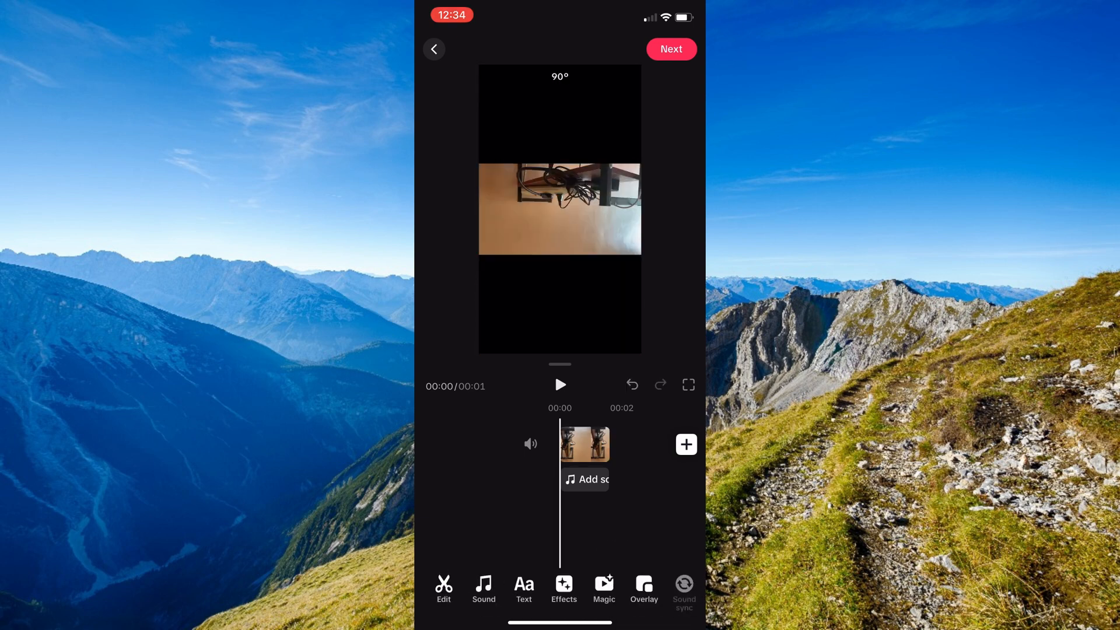
{"action": "left_click", "coordinate": [585, 443]}
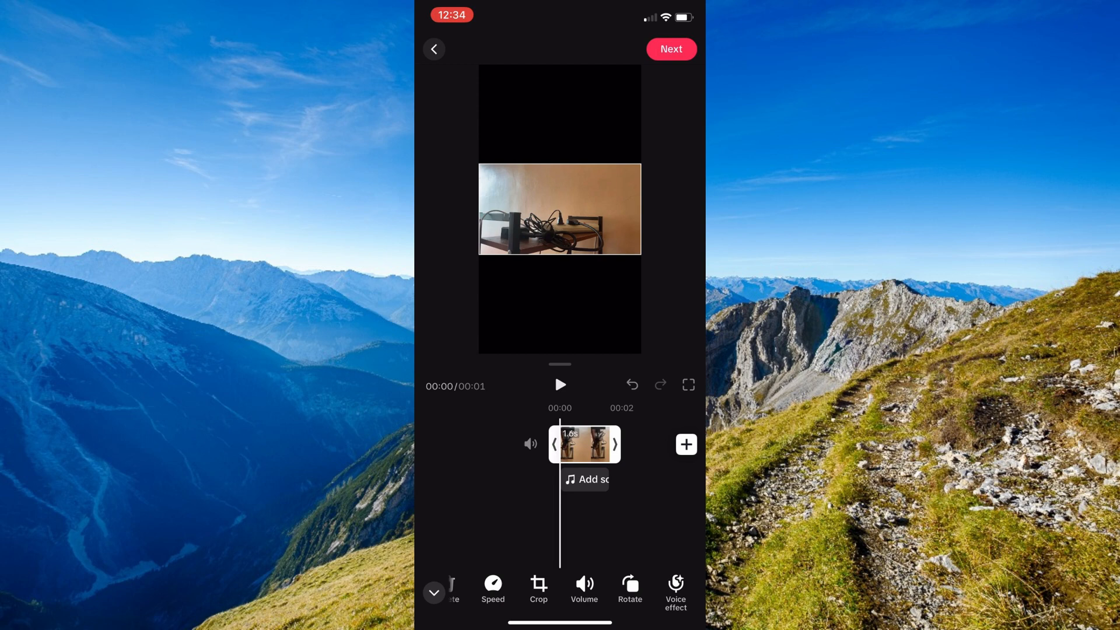
{"action": "left_click", "coordinate": [669, 49]}
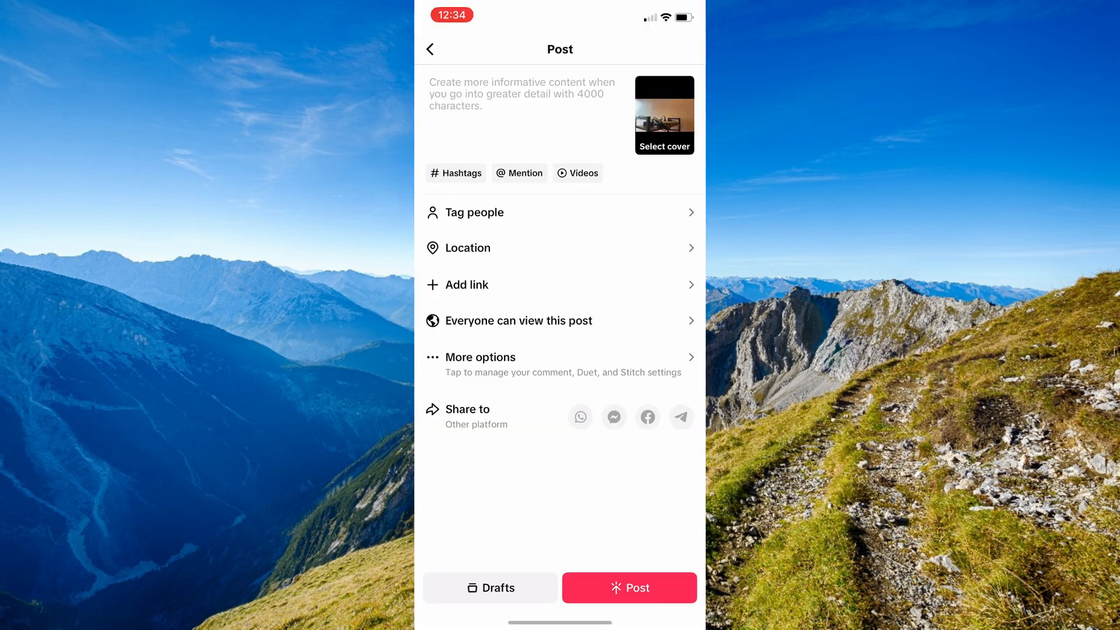